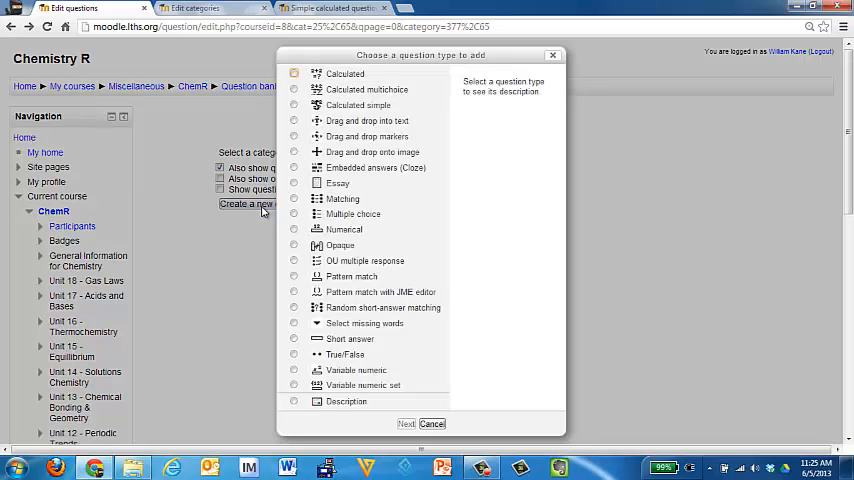
Start a new Calculated simple question and continue to its form.
click(294, 104)
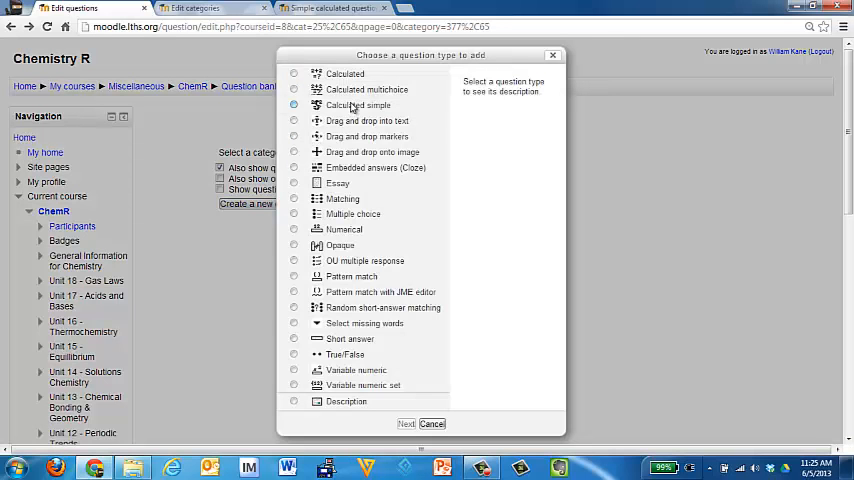
click(432, 424)
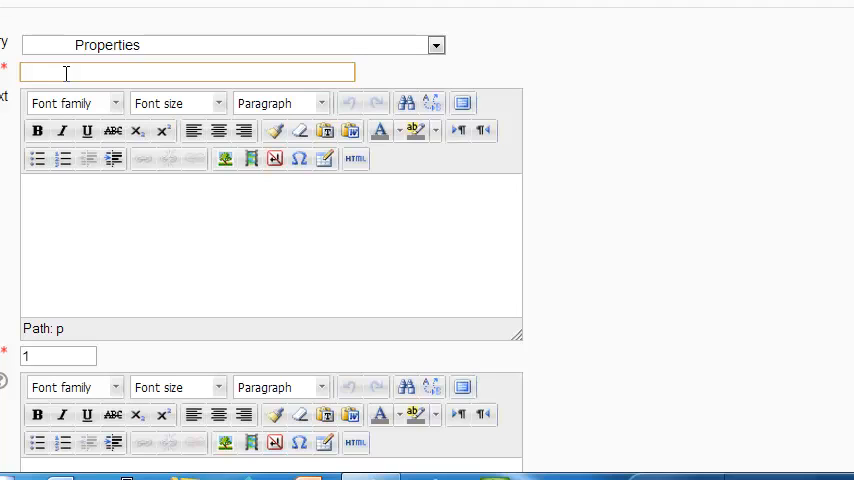
Name the question 'Density of a rectangular prism' and write the 20.3 g, 3.0×2.5×10.0 cm problem.
text(D)
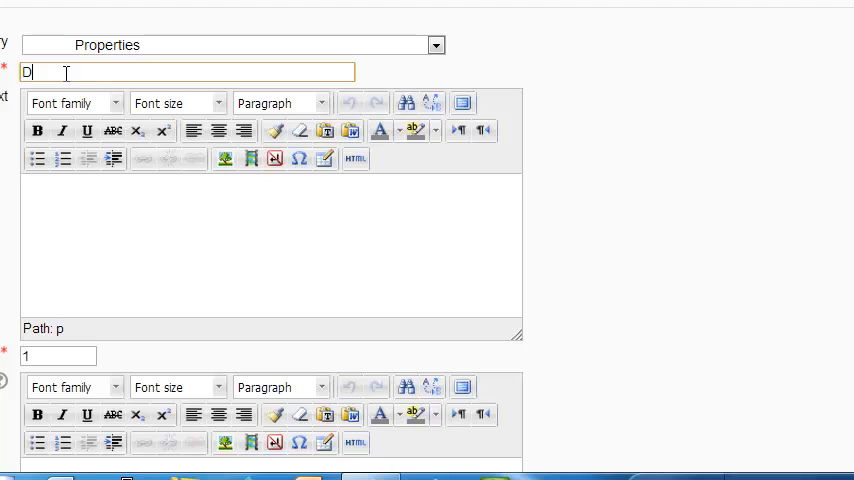
text(ensity of a re)
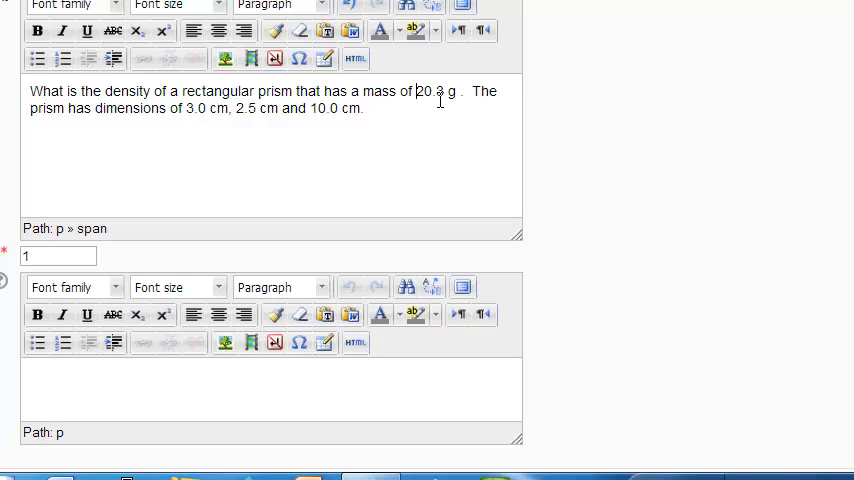
Overwrite the mass and dimensions in the question text with {m}, {h}, {w} and {l}.
double_click(430, 92)
text({m})
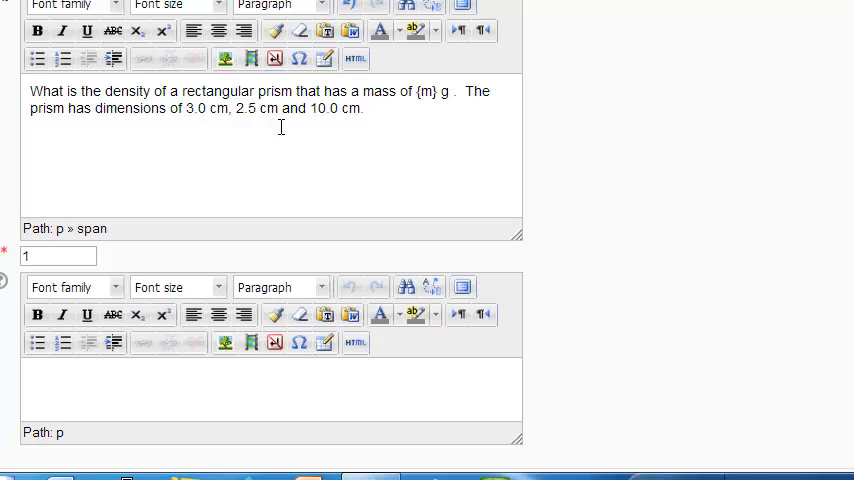
double_click(196, 108)
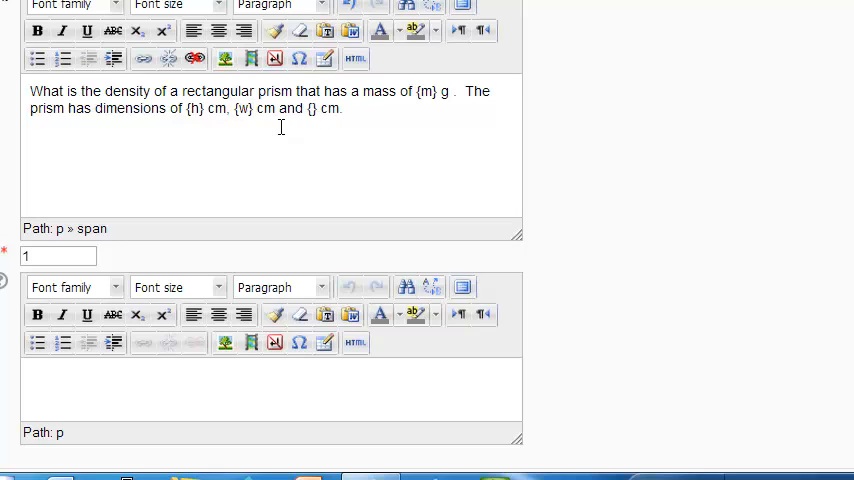
text(l)
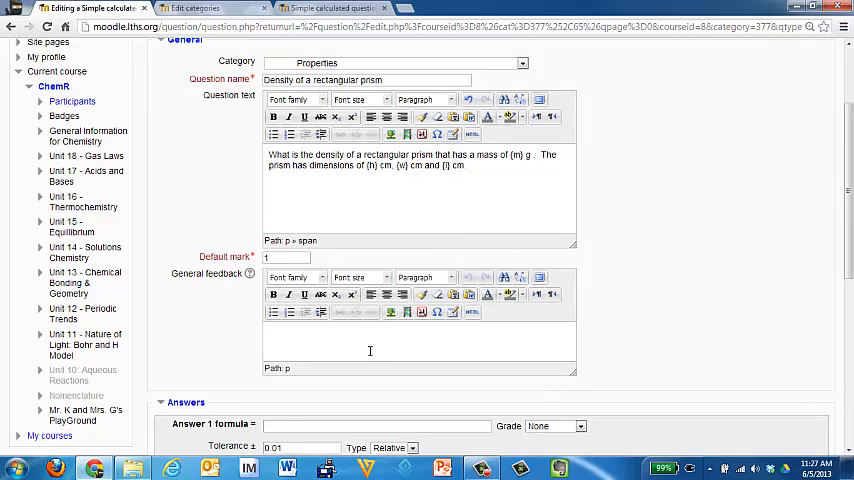
Write general feedback reminding that density is calculated as mass/volume.
click(350, 336)
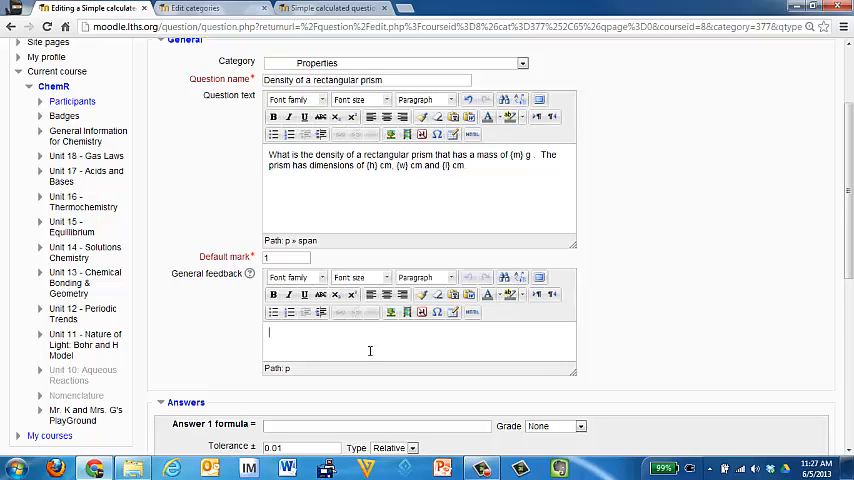
text(Remember, density)
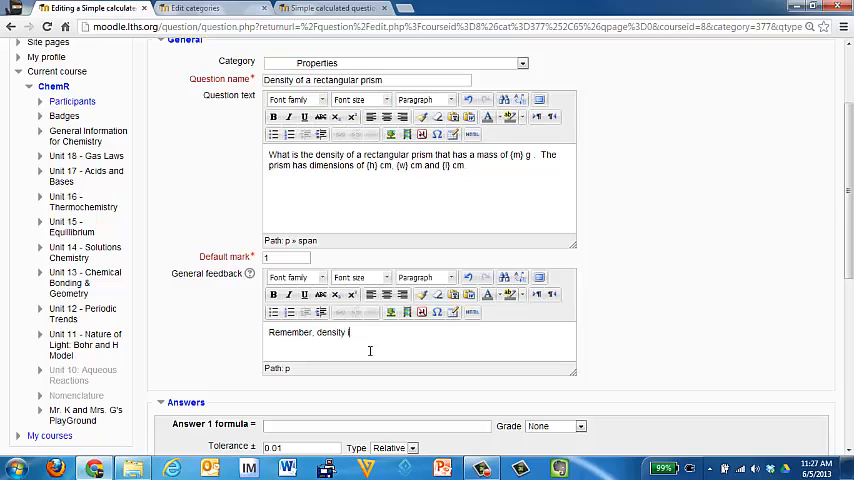
text(is)
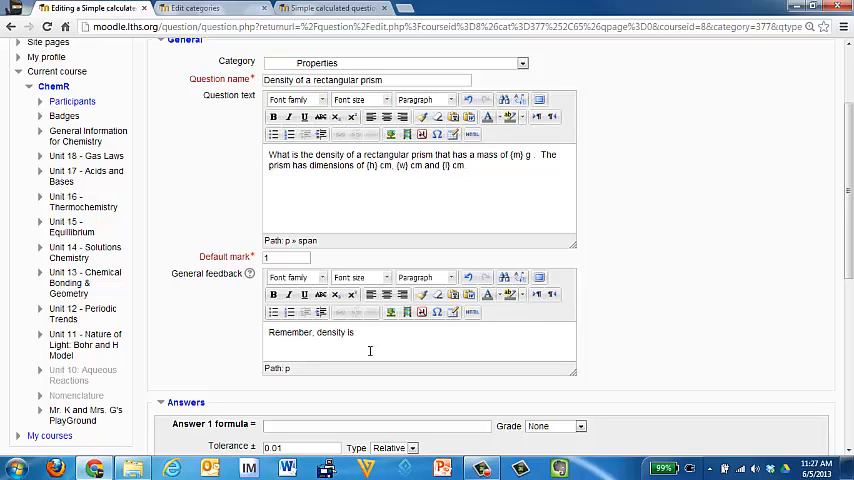
text(calculated as)
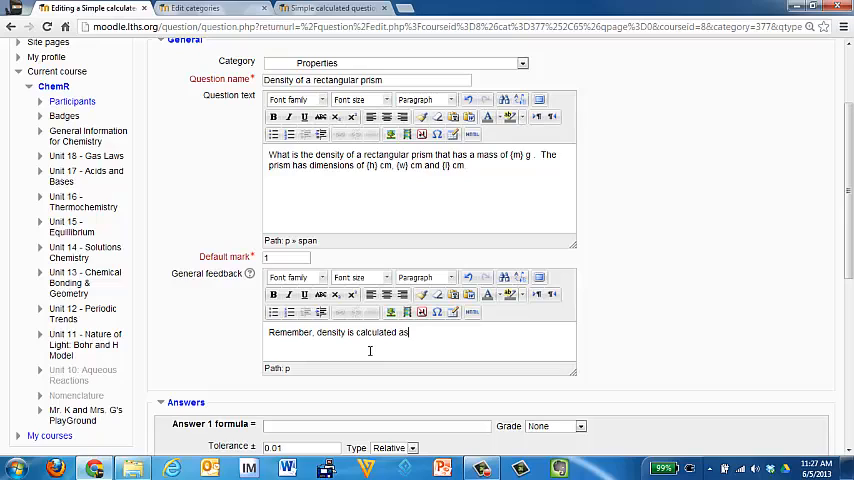
text(mass/volume.)
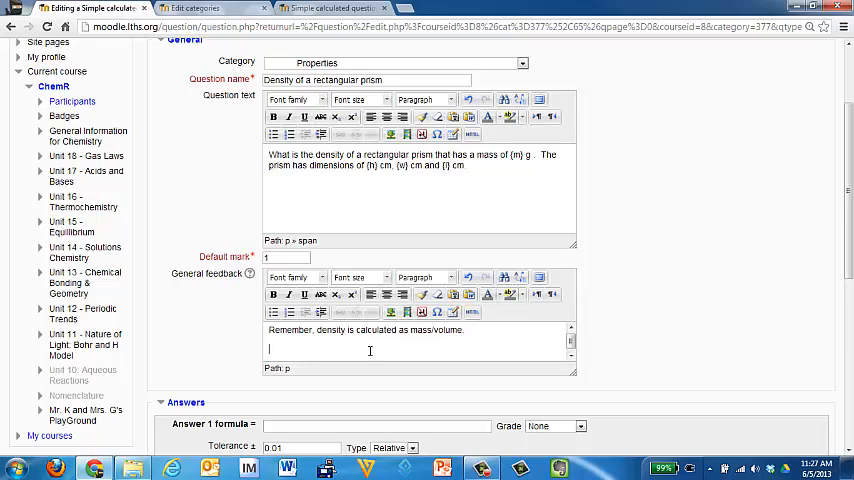
Add a second reminder that volume is calculated as length × width × height.
text(Rememb)
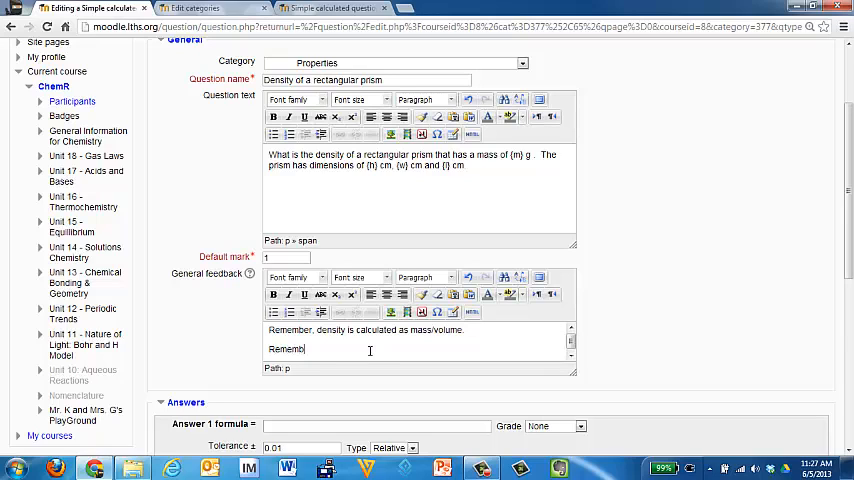
text(volume is)
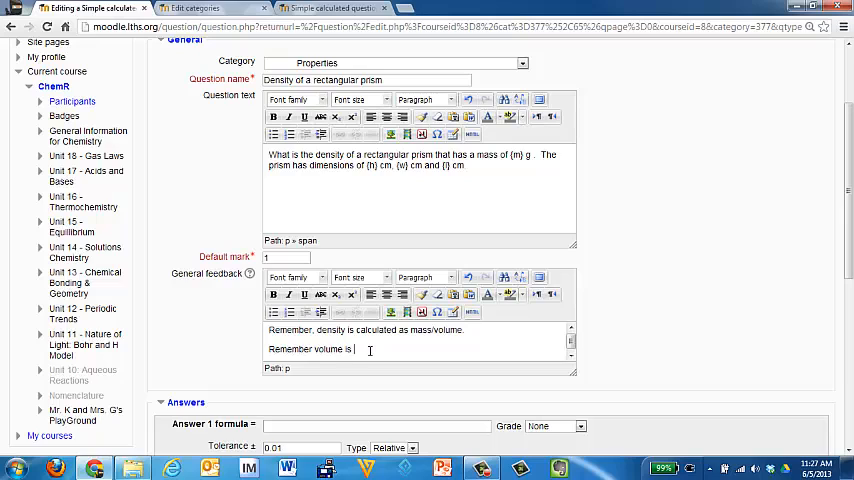
text(calculates)
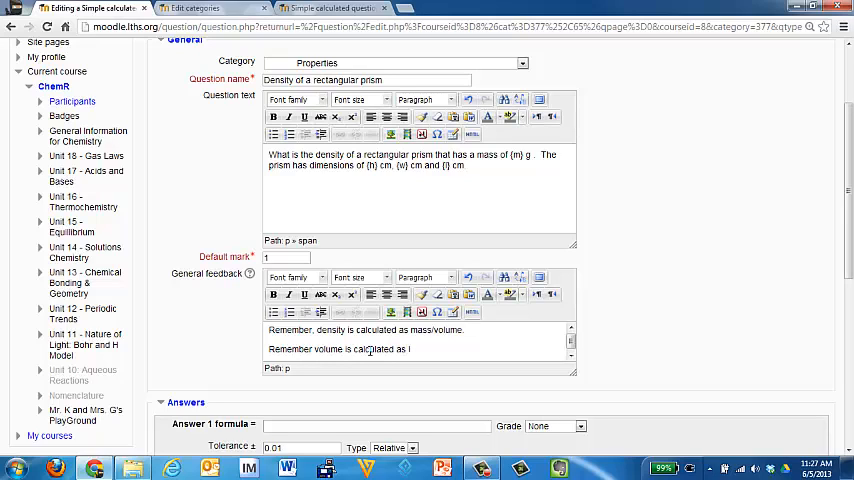
text(length x width x height)
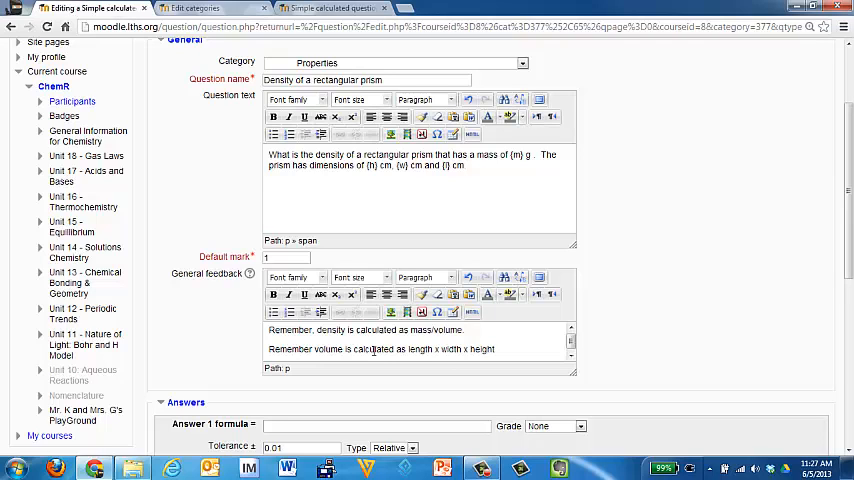
scroll(down, 3)
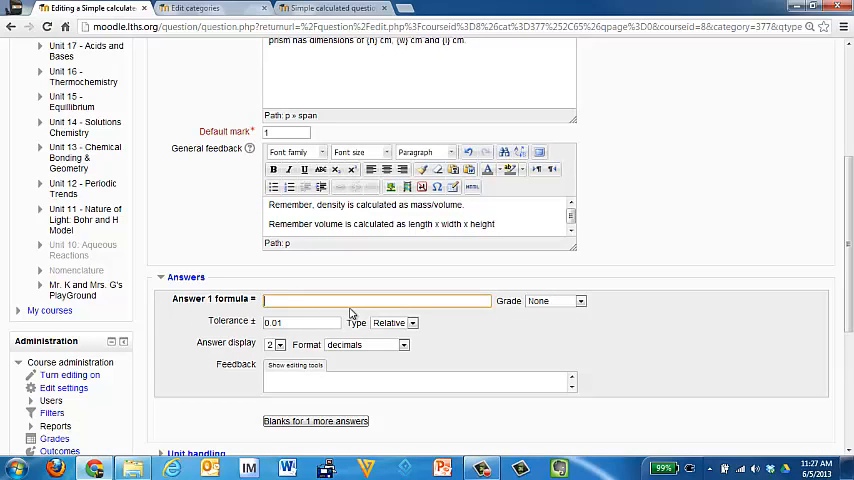
Enter answer formula {m}/({l}*{w}*{h}) worth 100%, displayed in significant figures.
text(0)
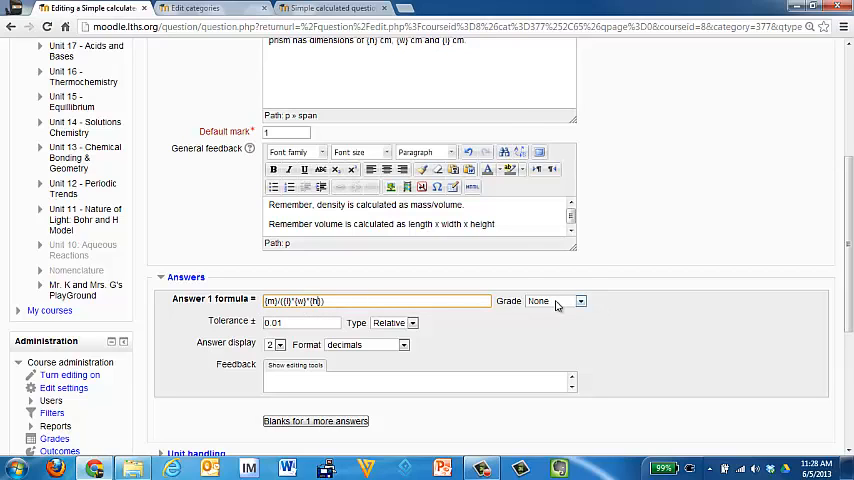
click(556, 300)
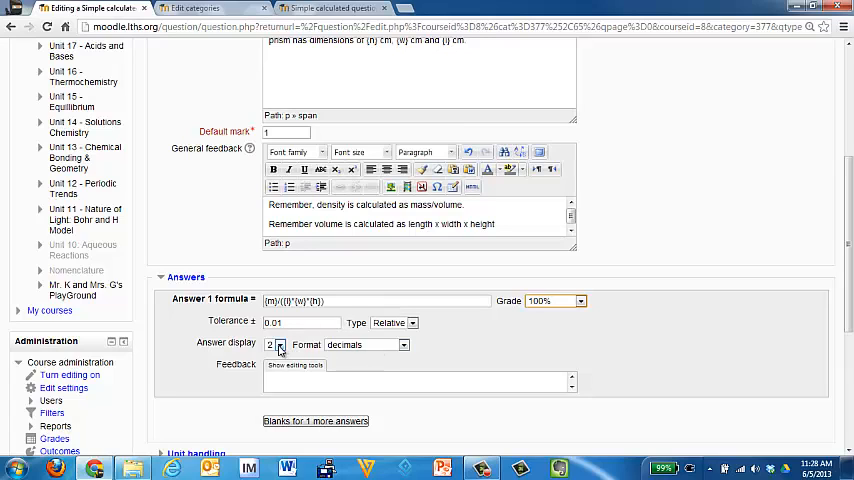
click(404, 344)
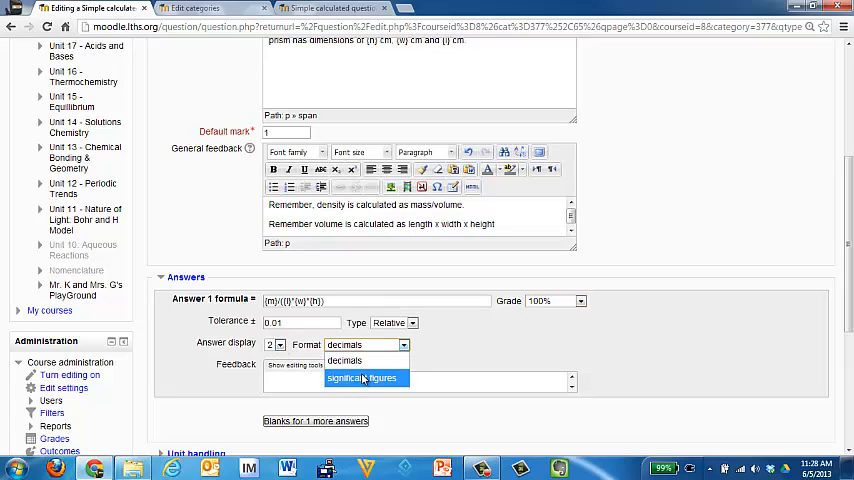
click(362, 378)
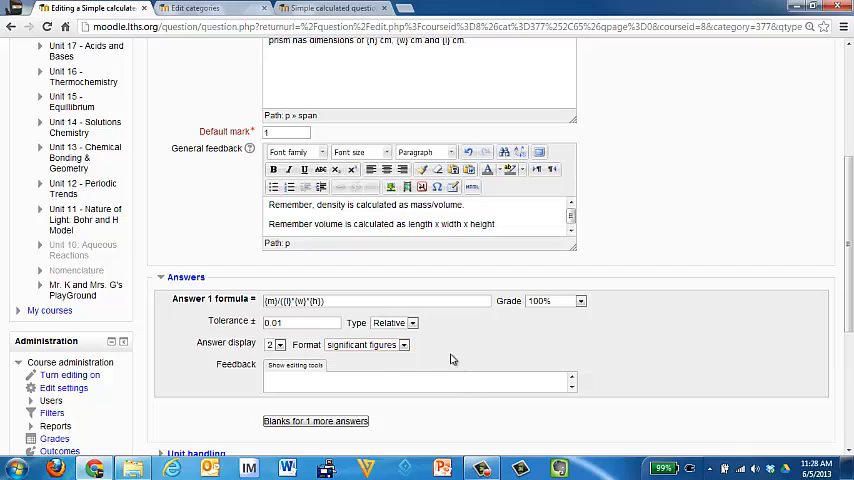
scroll(down, 3)
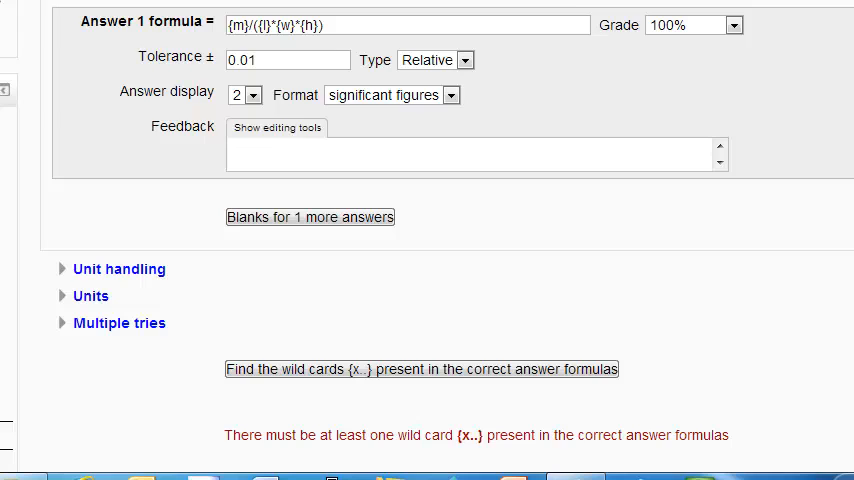
Display the answer to 3 significant figures and require a graded unit.
click(254, 96)
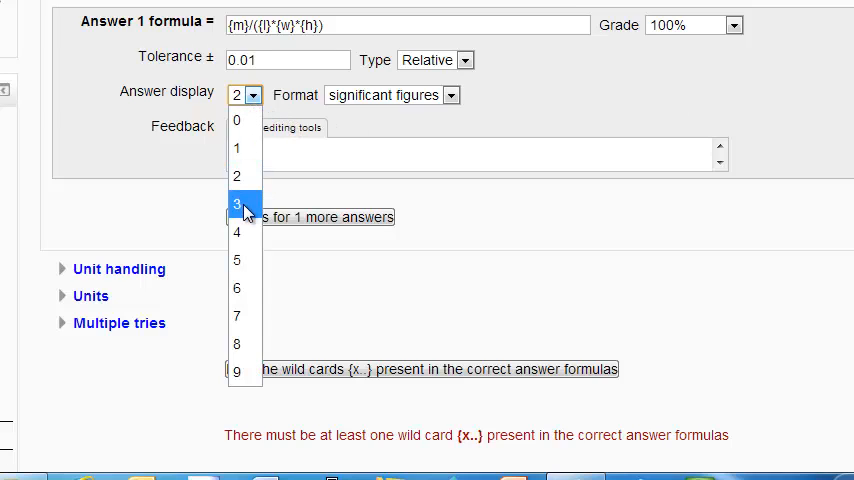
click(236, 204)
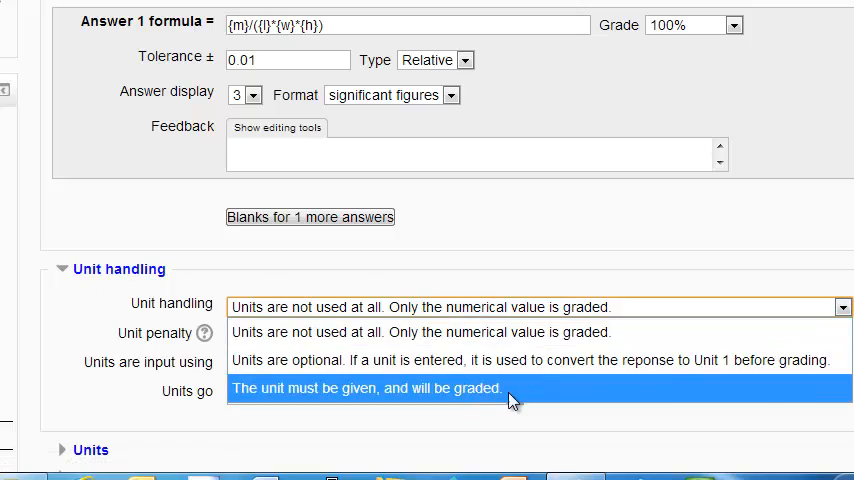
click(368, 388)
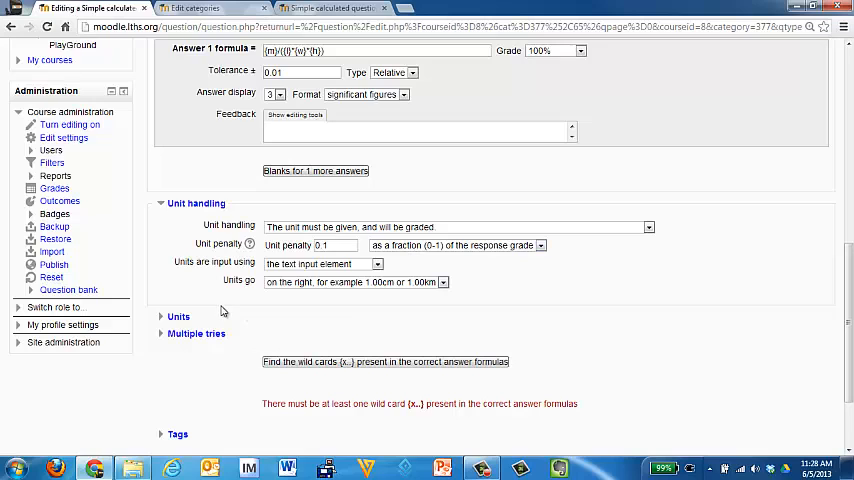
Add g/cm3 as Unit 1 with multiplier 1.0.
click(178, 316)
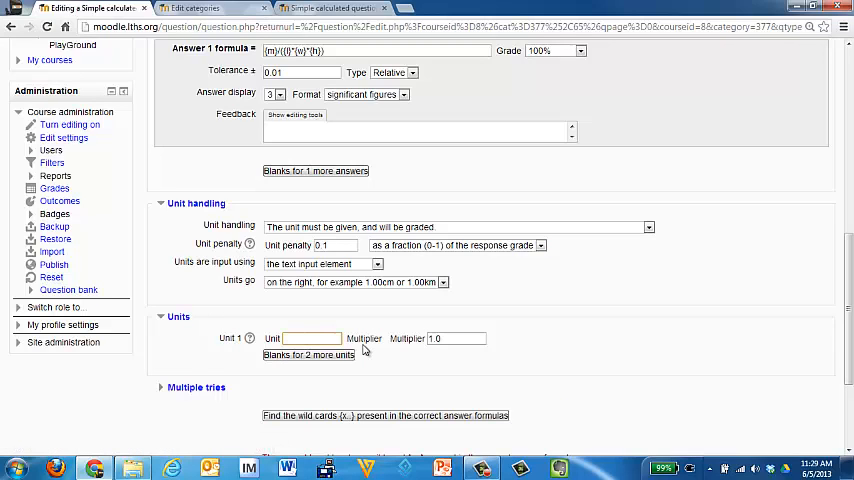
text(g/cm)
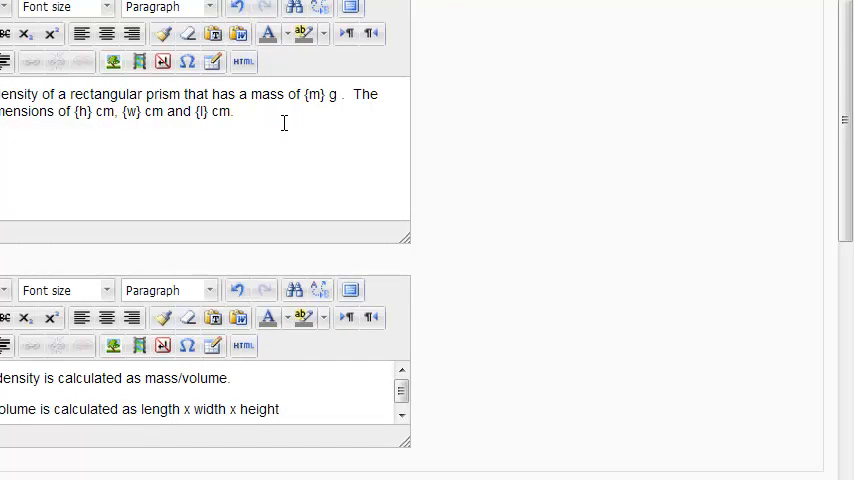
Append 'Note: Cubic units can be written as cm3' to the question text.
text(units can be w)
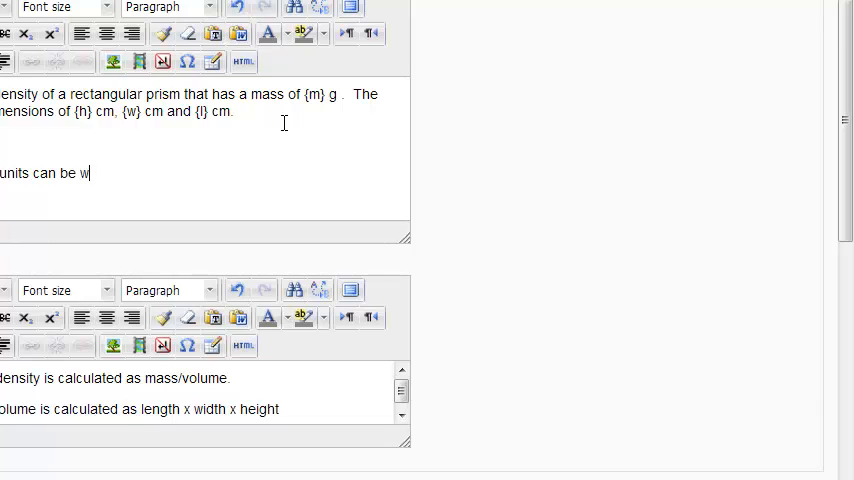
text(ritten as cm3)
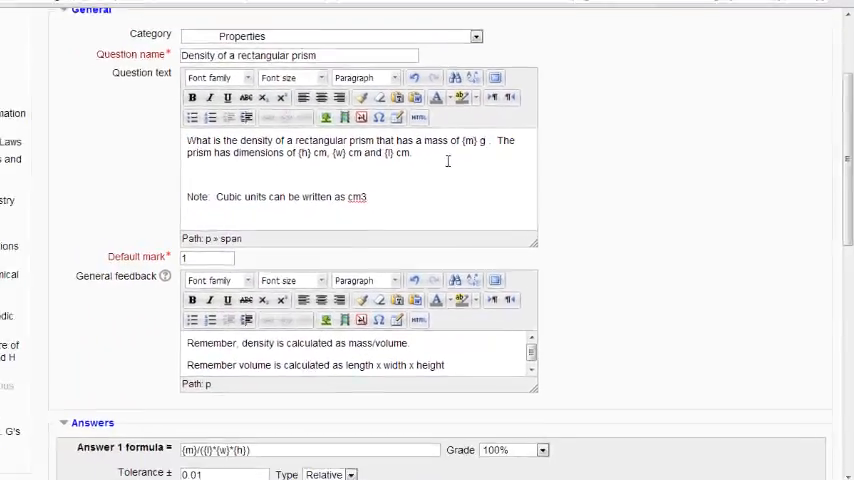
scroll(down, 3)
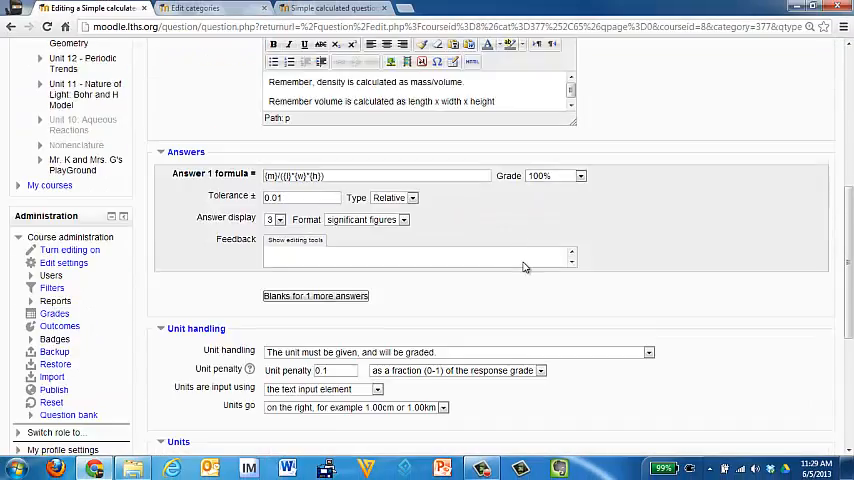
scroll(down, 3)
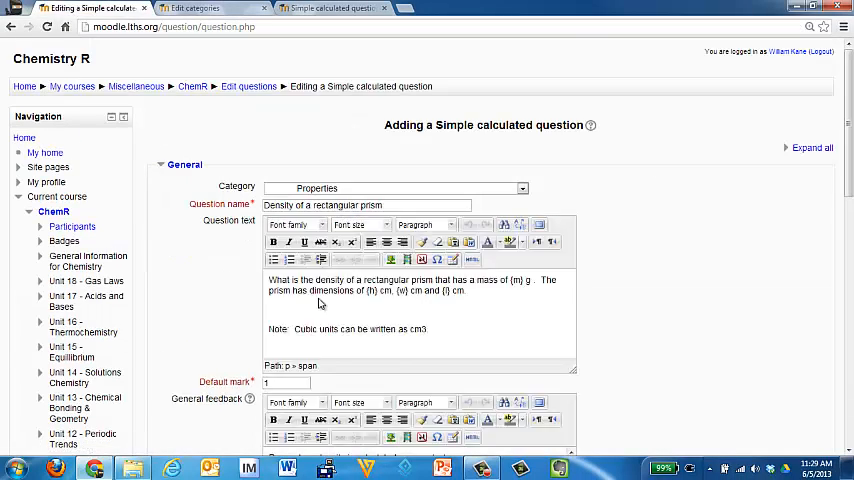
Add g/mL as Unit 2 with a multiplier of 1.
scroll(down, 3)
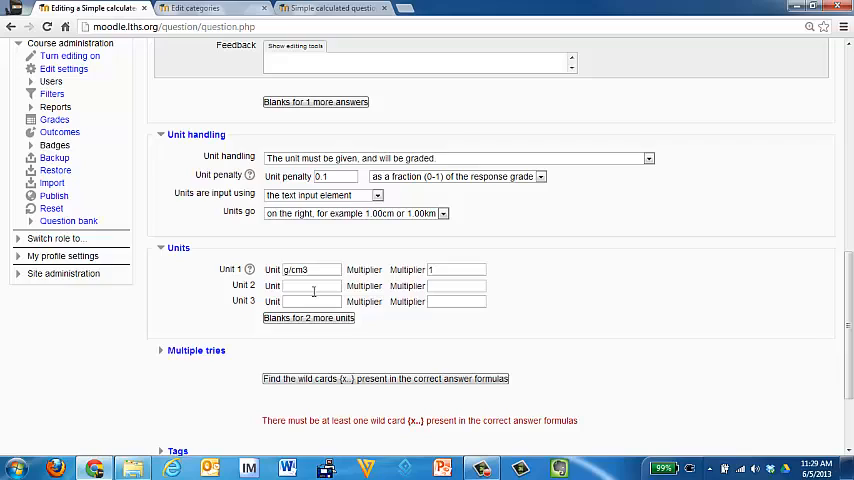
text(g/mL)
text(1)
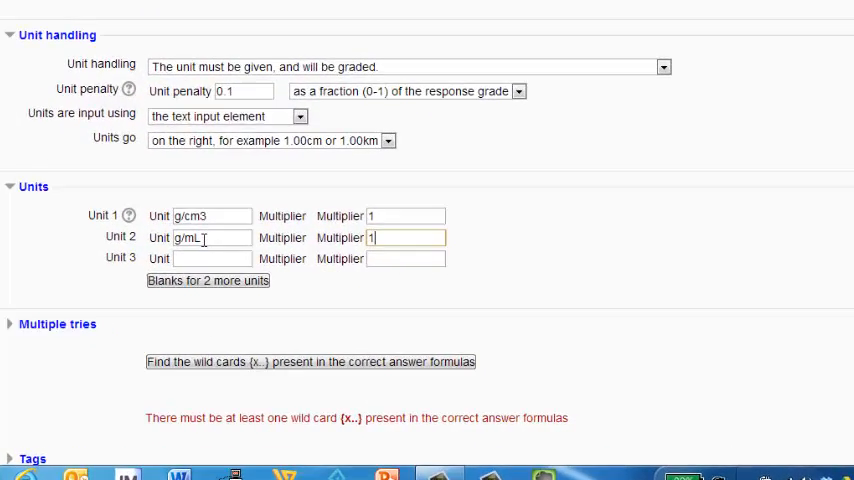
scroll(down, 3)
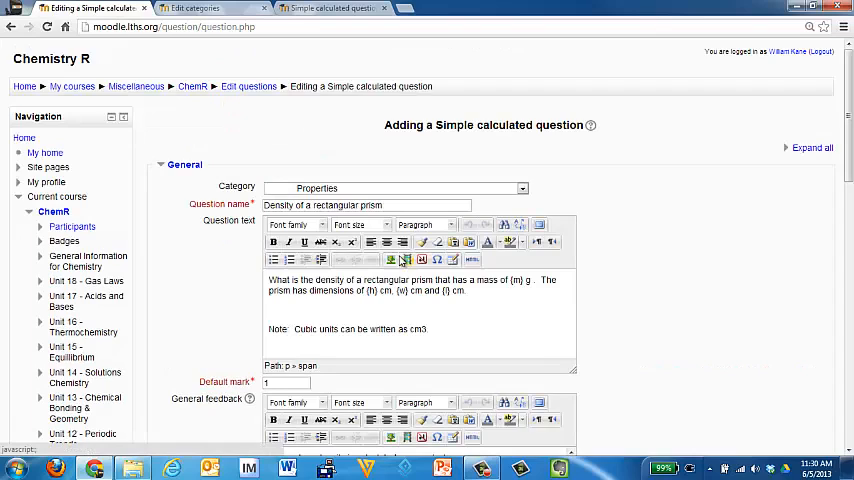
Scroll down to the wildcard parameters section after detecting the formula's wildcards.
scroll(down, 3)
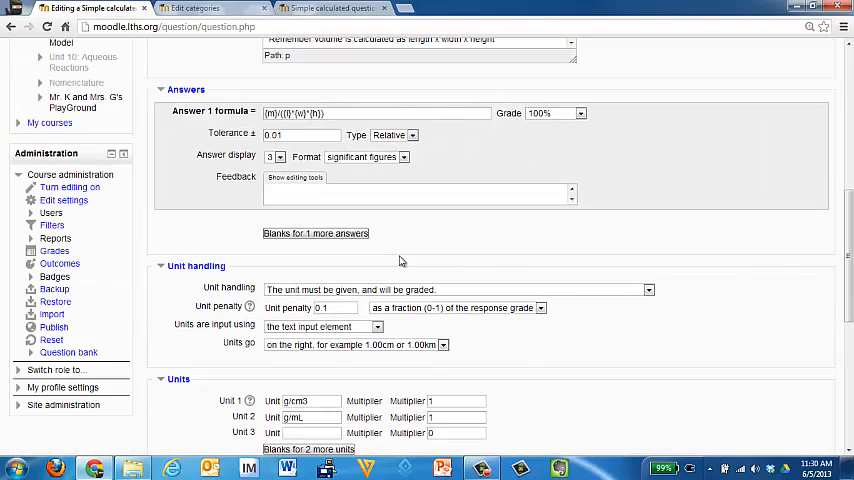
scroll(down, 3)
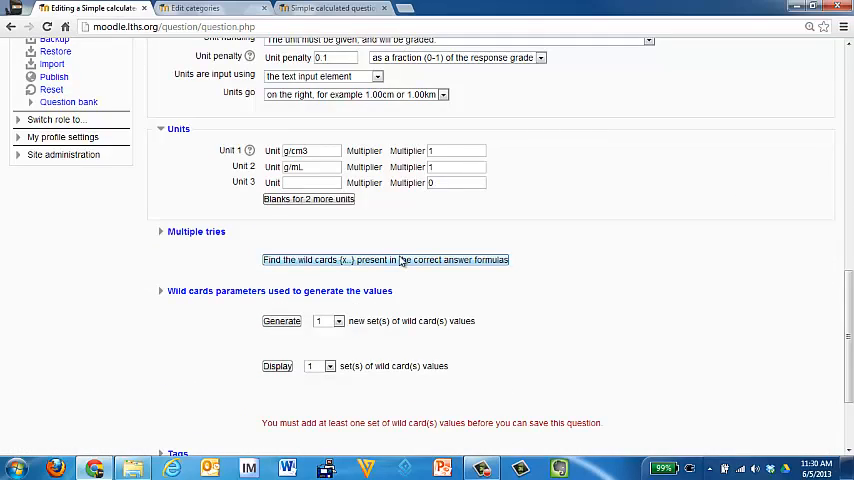
scroll(down, 3)
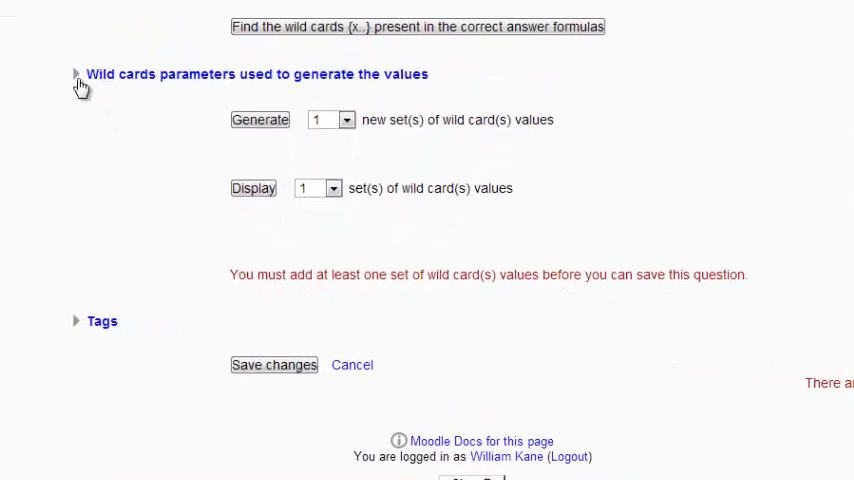
Set m maximum to 50.0, choose decimal places for m and w, and raise h maximum to 20.0.
click(76, 74)
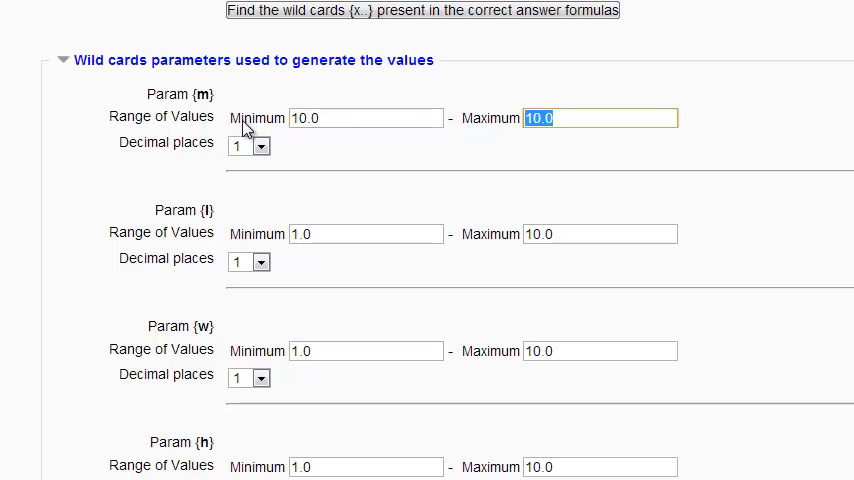
text(50.0)
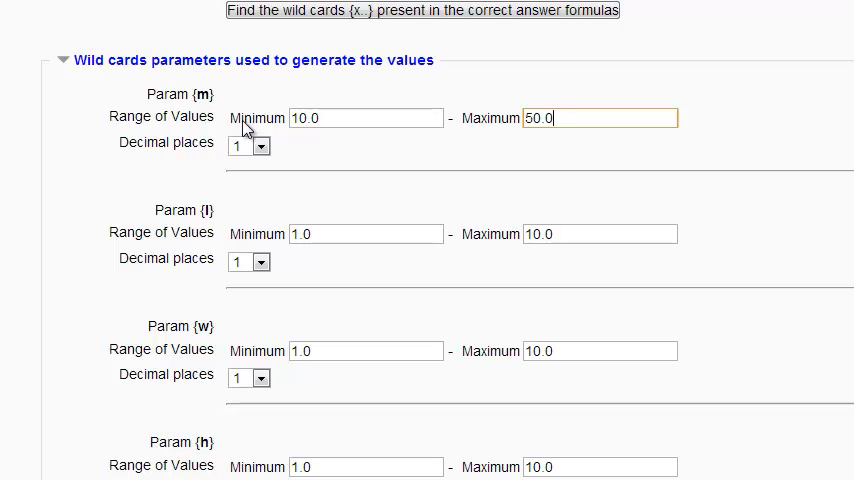
mouse_move(308, 212)
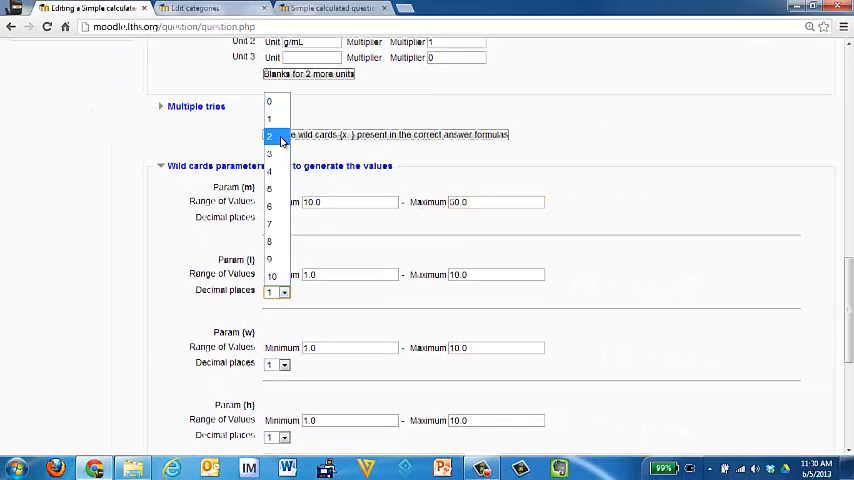
click(268, 136)
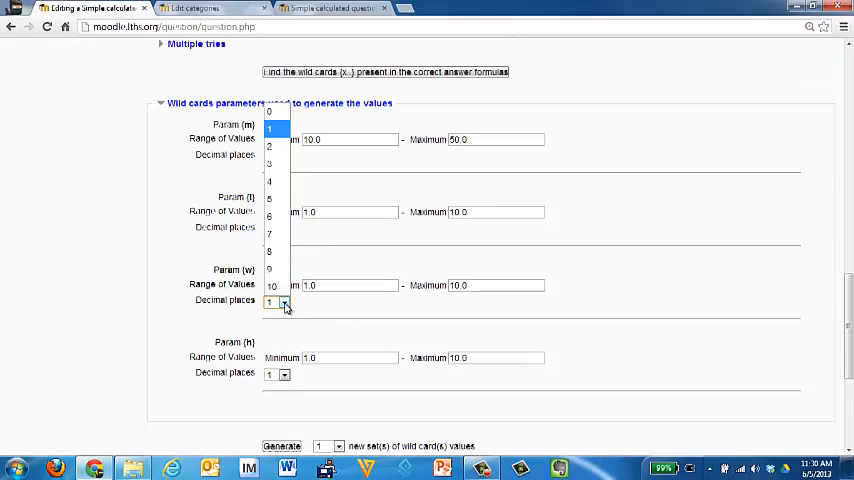
click(270, 308)
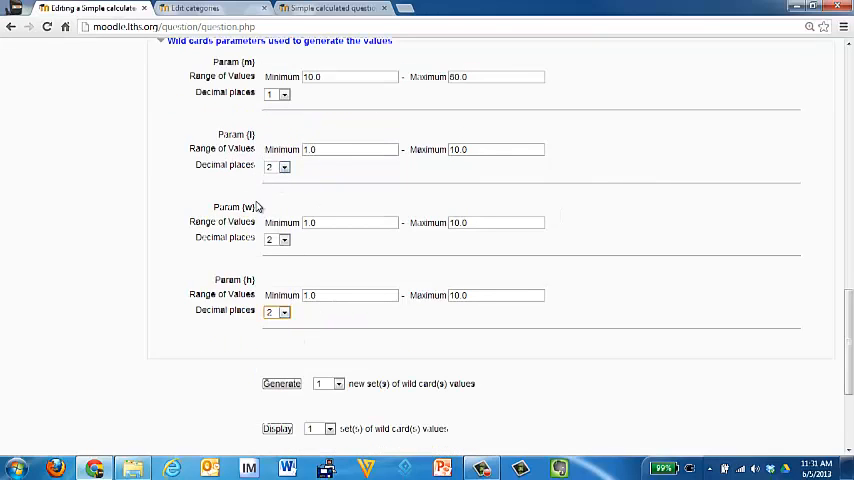
mouse_move(344, 238)
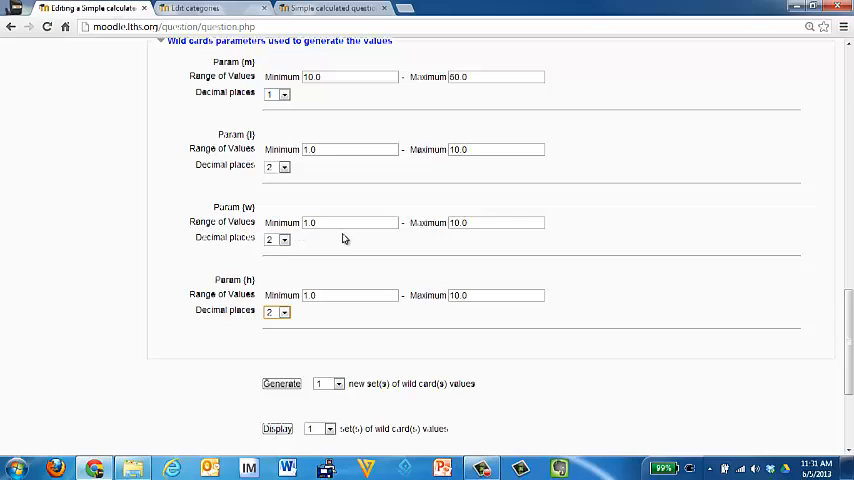
mouse_move(328, 224)
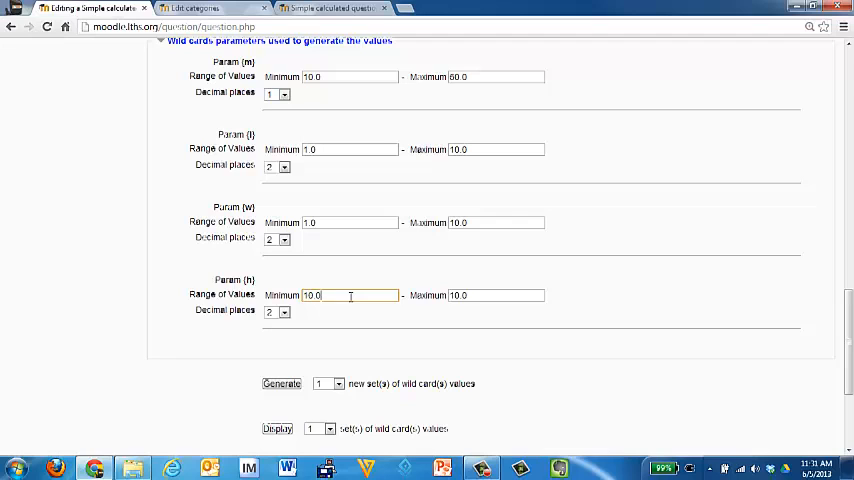
text(20.0)
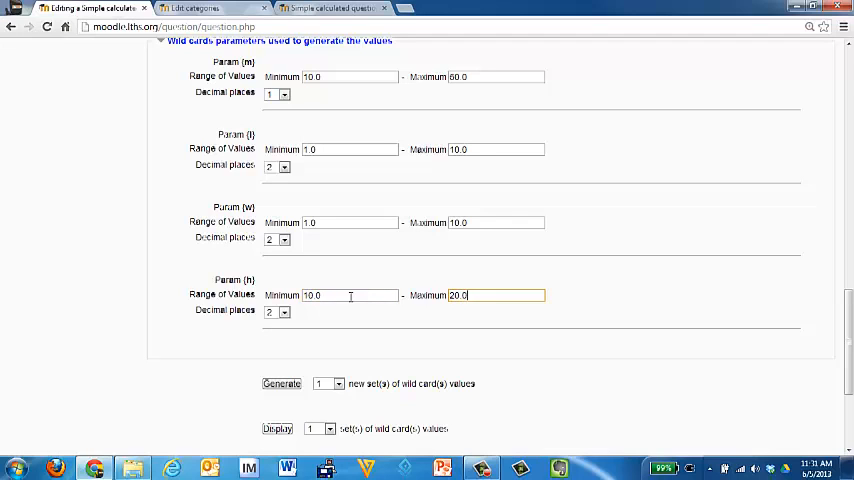
scroll(down, 3)
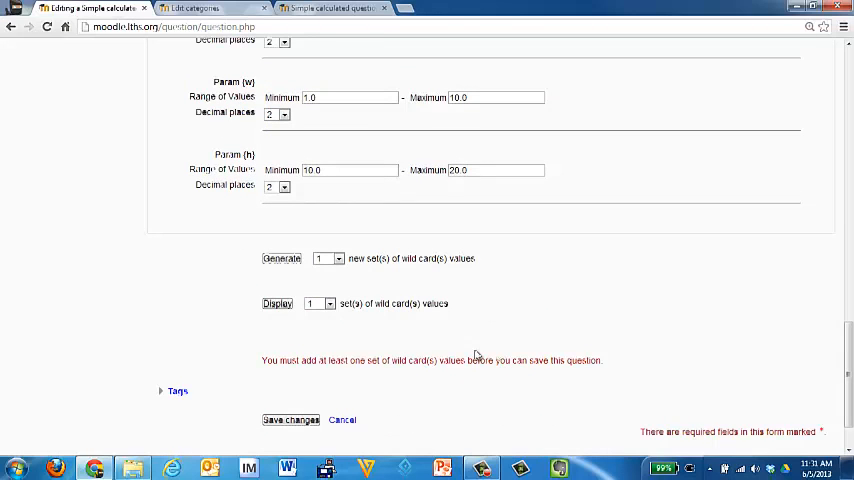
Generate 100 new sets of wildcard values for the density question.
click(328, 258)
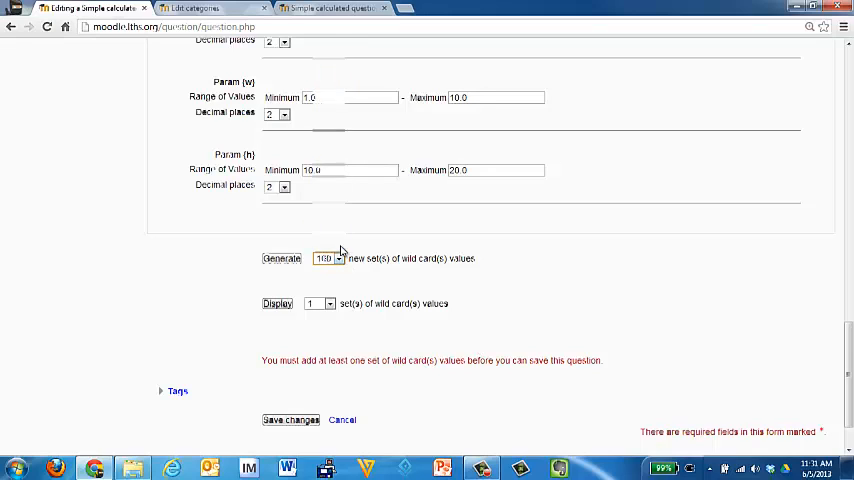
click(330, 258)
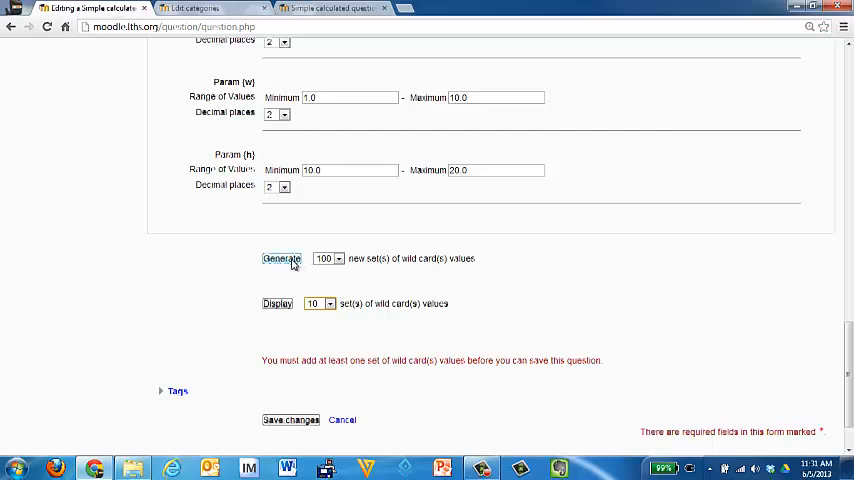
click(280, 258)
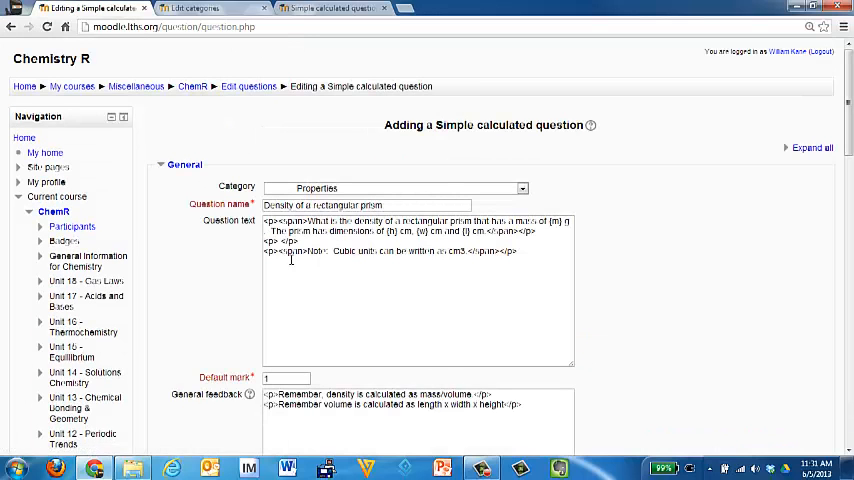
Review the generated wildcard value sets and their computed correct answers.
scroll(down, 3)
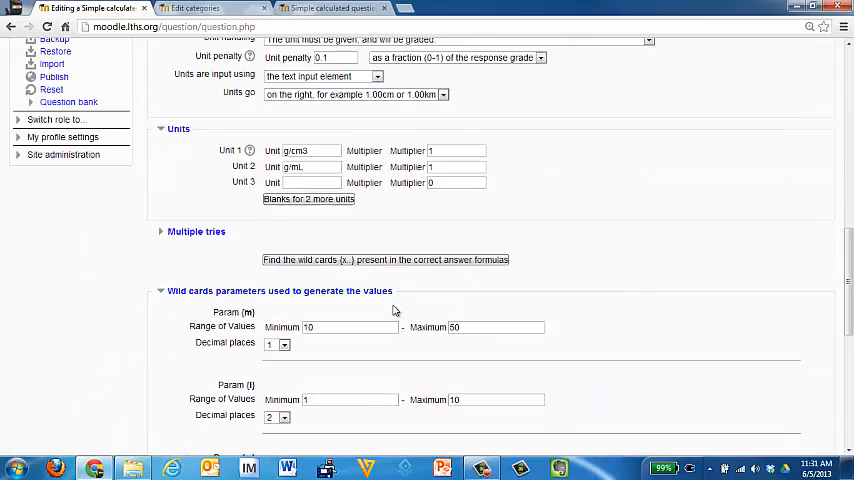
scroll(down, 3)
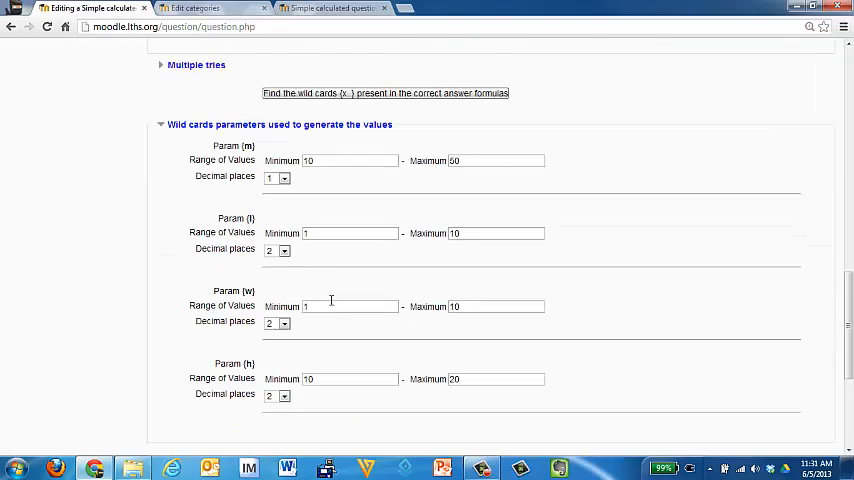
scroll(down, 3)
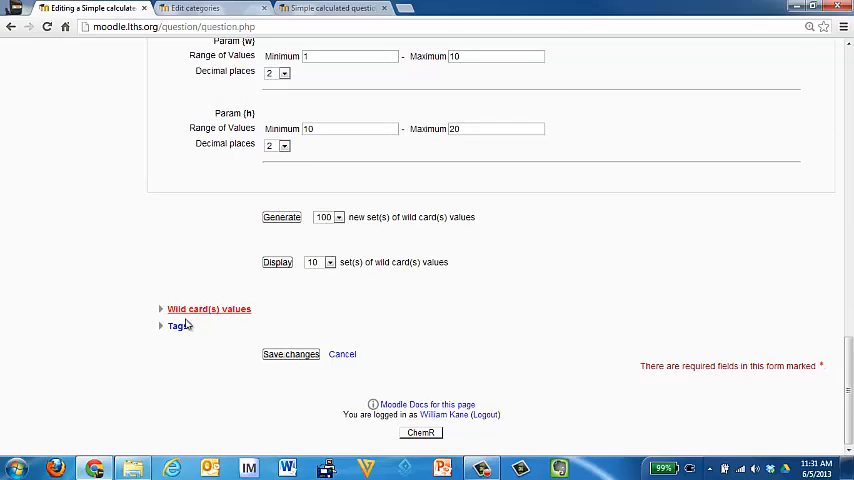
mouse_move(352, 328)
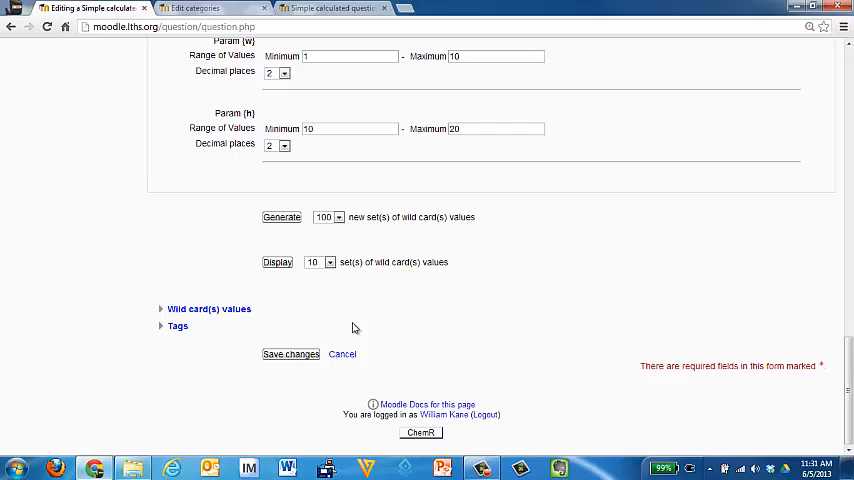
scroll(up, 3)
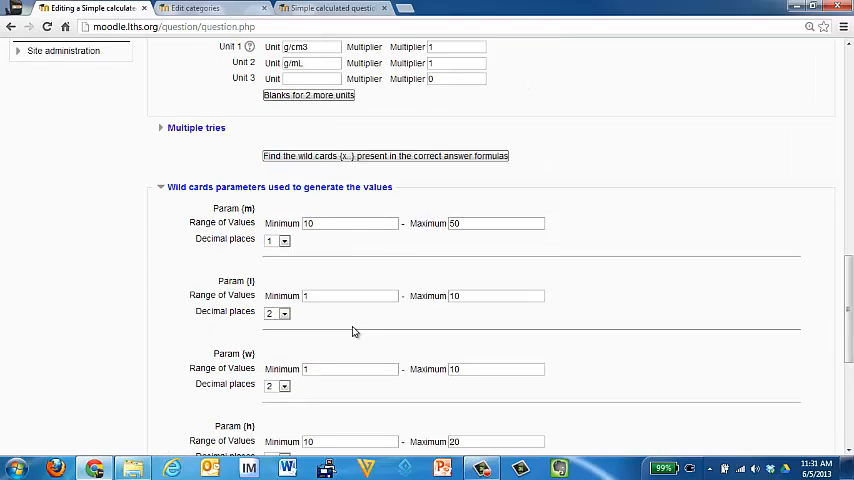
scroll(down, 3)
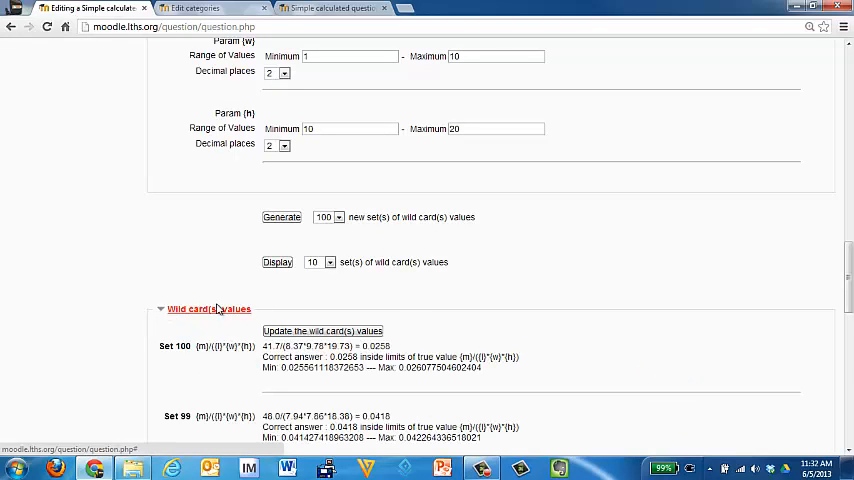
scroll(down, 3)
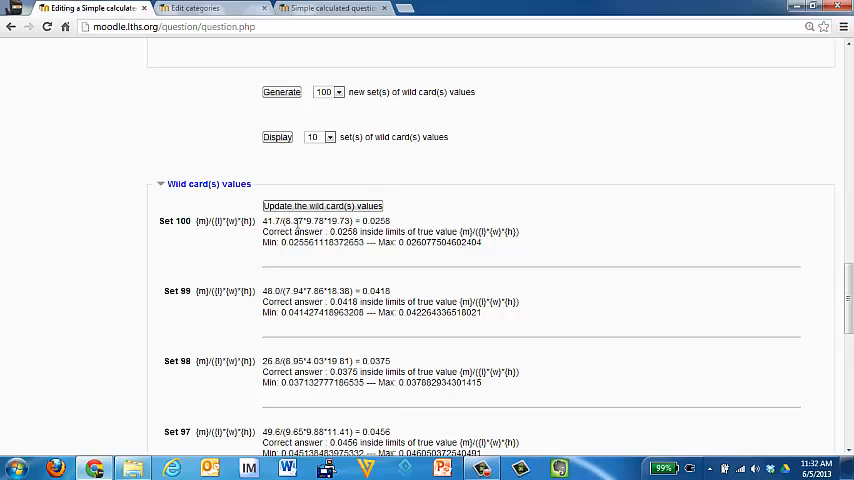
mouse_move(396, 230)
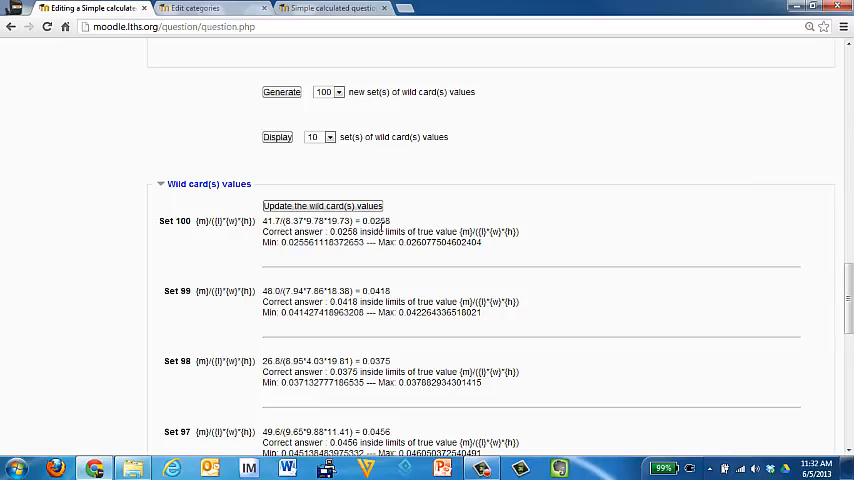
mouse_move(390, 228)
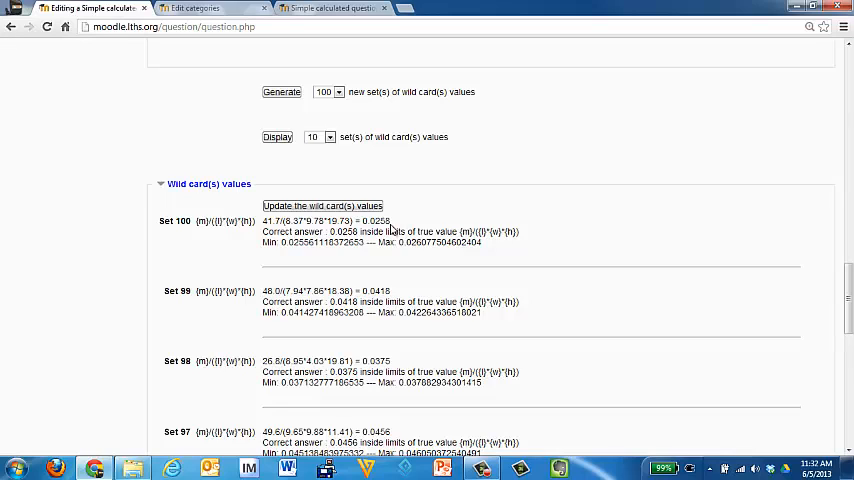
mouse_move(392, 230)
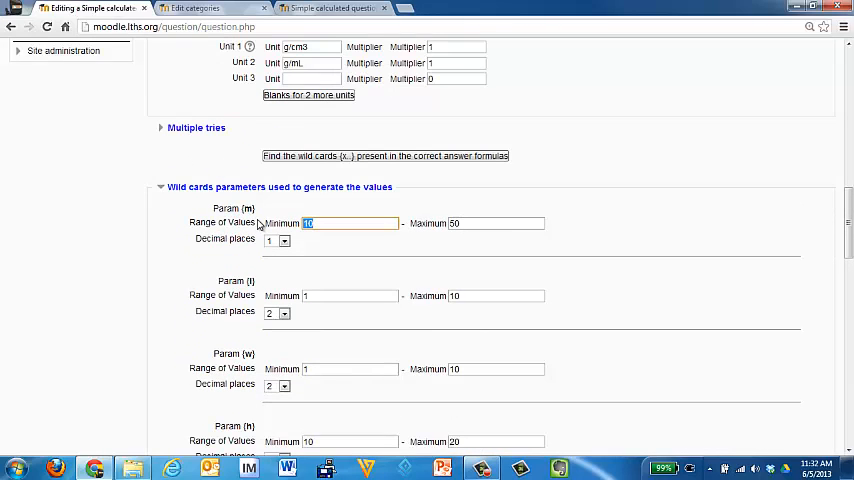
Give m a minimum of 100 and a larger maximum, then regenerate the value sets.
text(100)
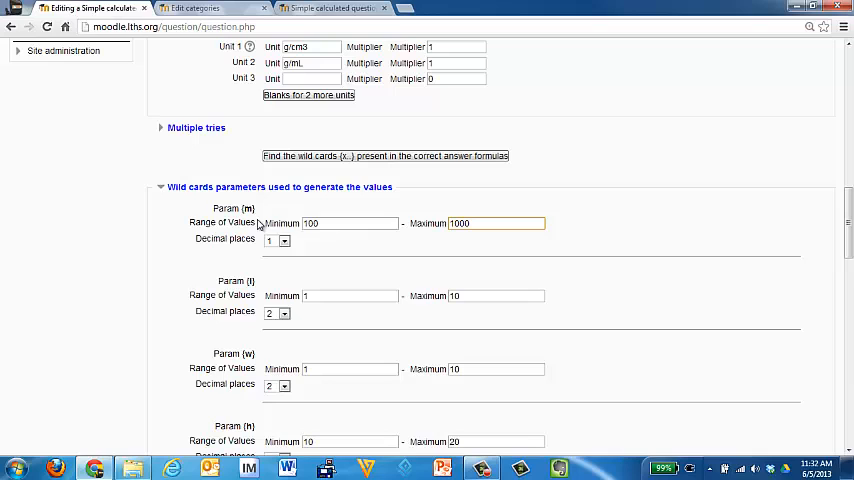
text(300)
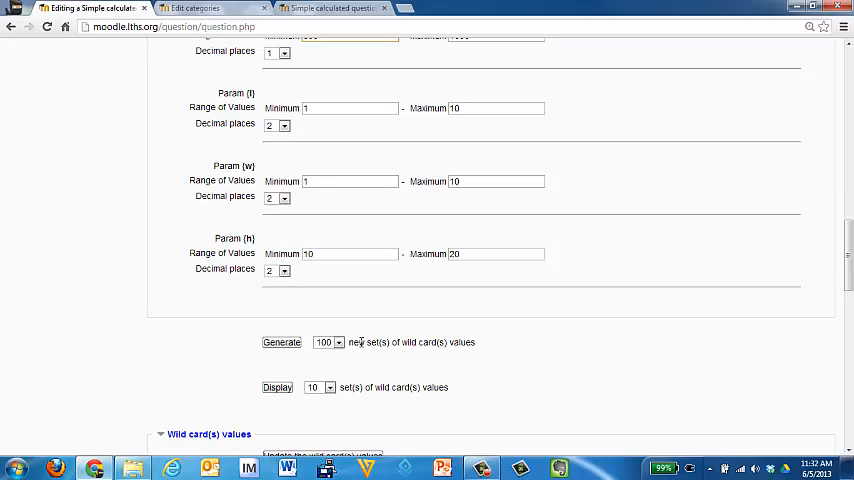
click(280, 342)
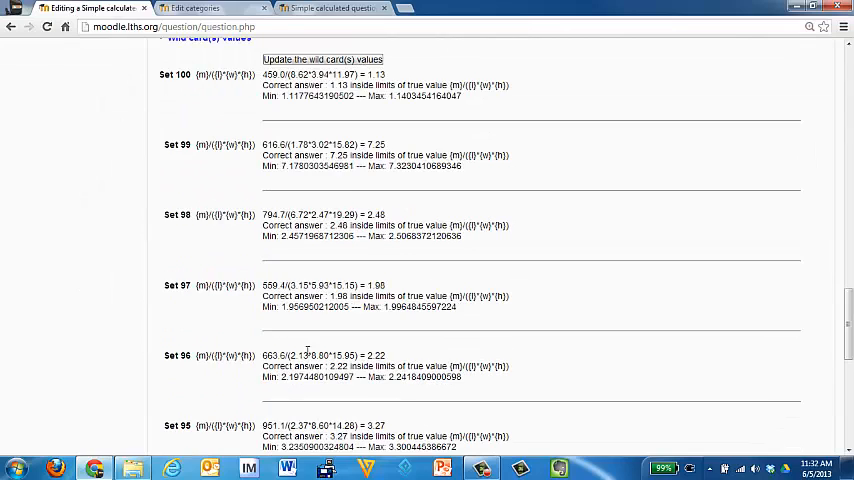
Review the regenerated sets down to set 91 and save the calculated question.
scroll(down, 3)
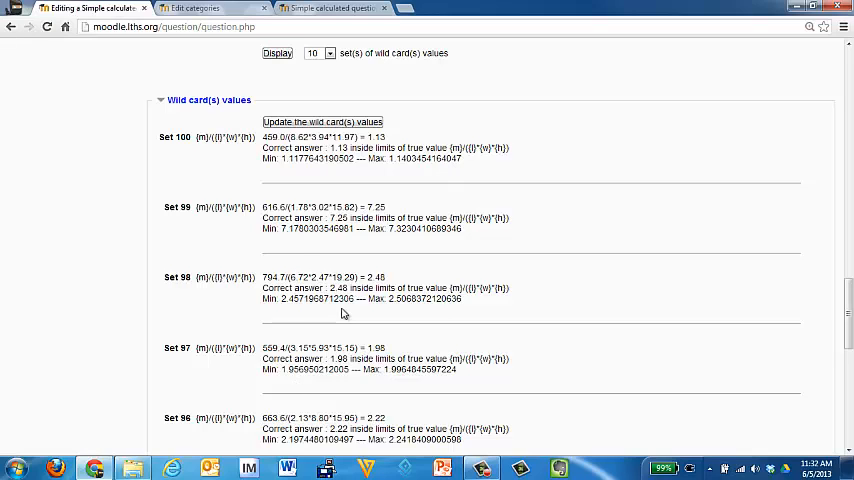
scroll(down, 3)
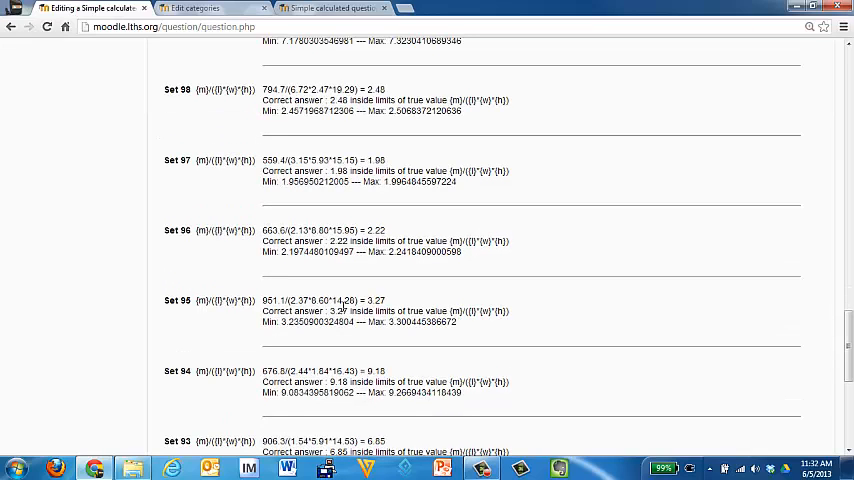
scroll(down, 3)
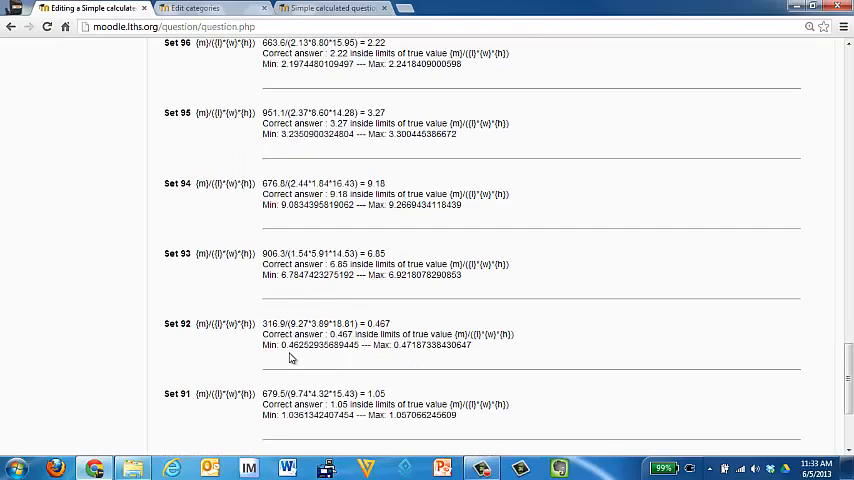
scroll(down, 3)
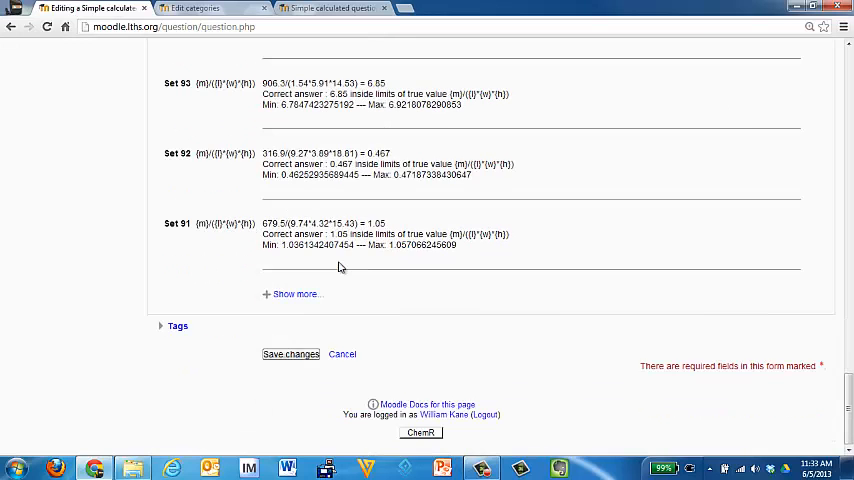
click(292, 354)
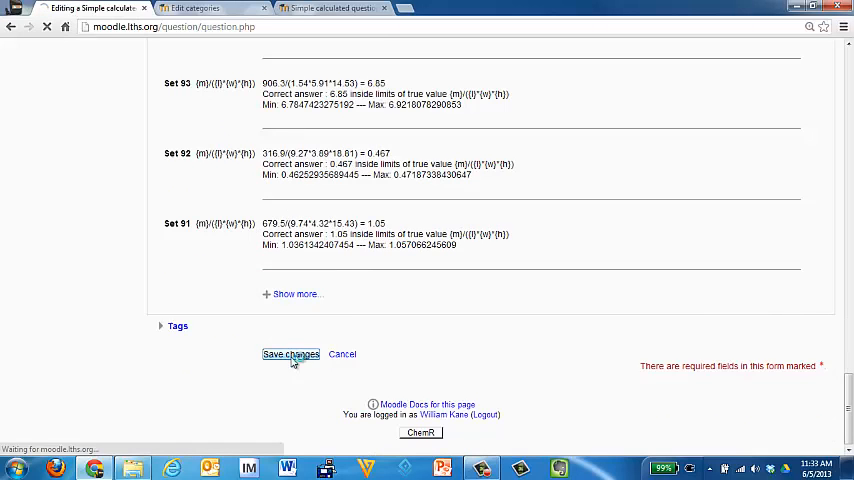